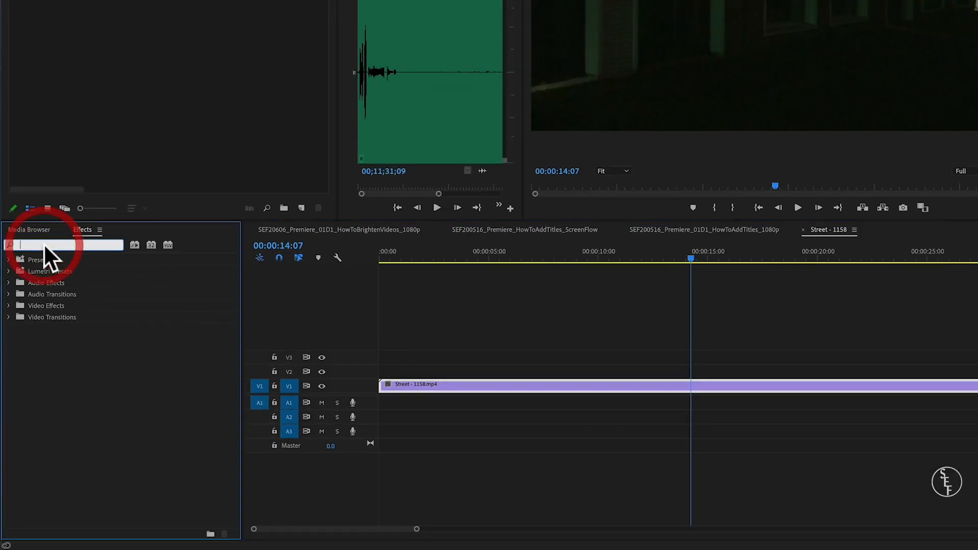
Find the Brightness & Contrast effect by searching 'brightness' in the Effects panel.
type("brightness")
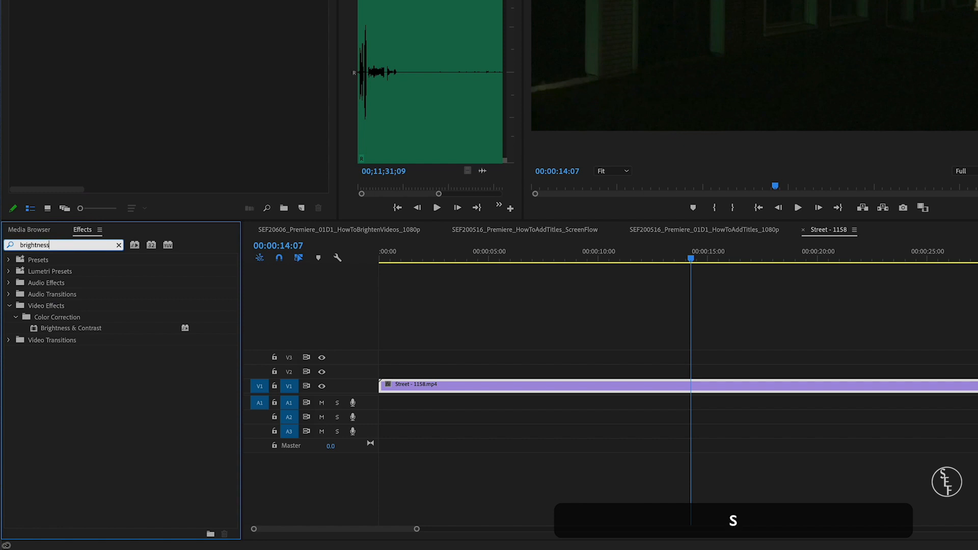
left_click(70, 327)
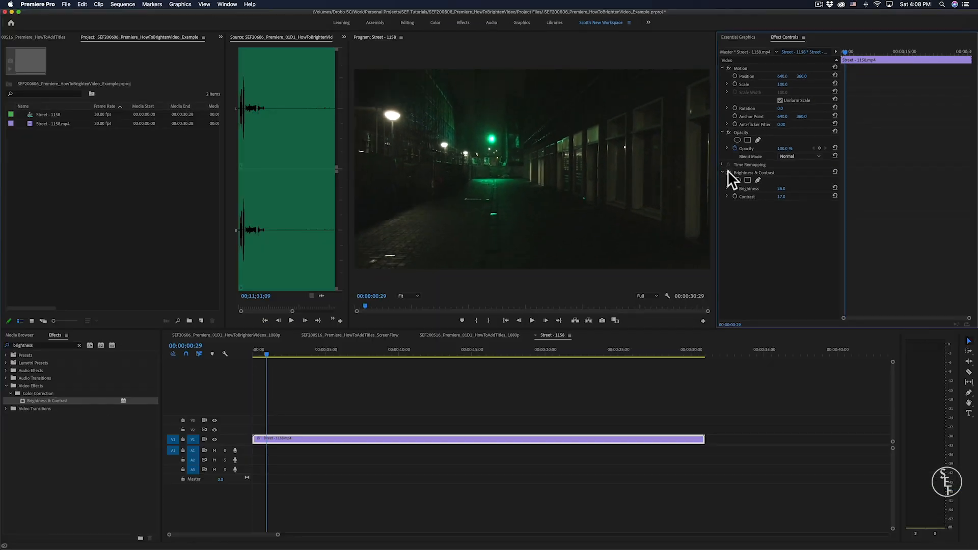
Apply Brightness & Contrast to the Street clip for adjustment in Effect Controls.
left_click(307, 349)
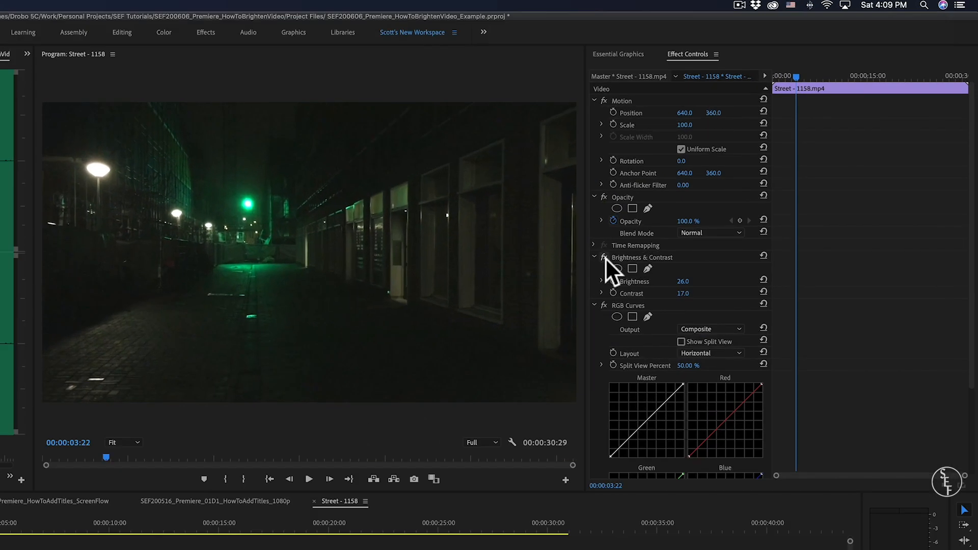
mouse_move(613, 274)
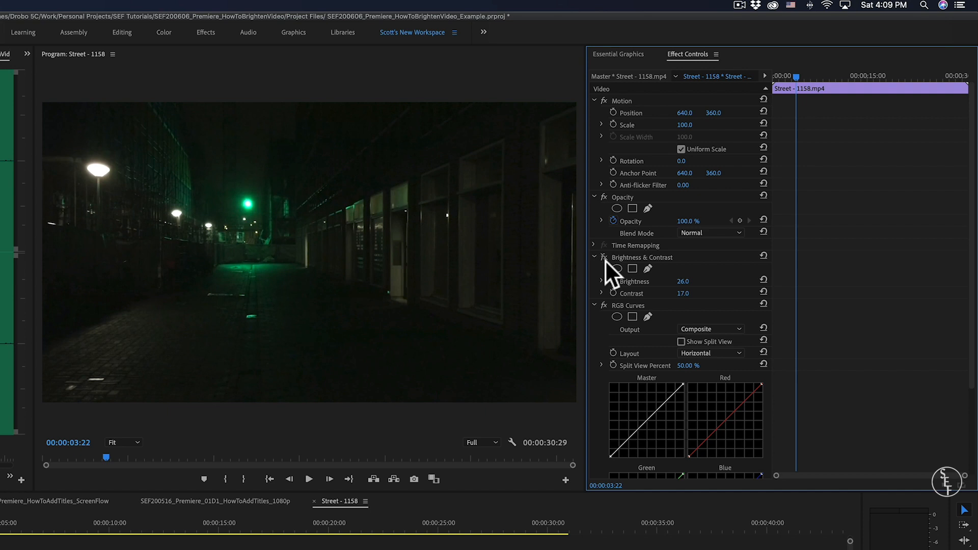
mouse_move(634, 273)
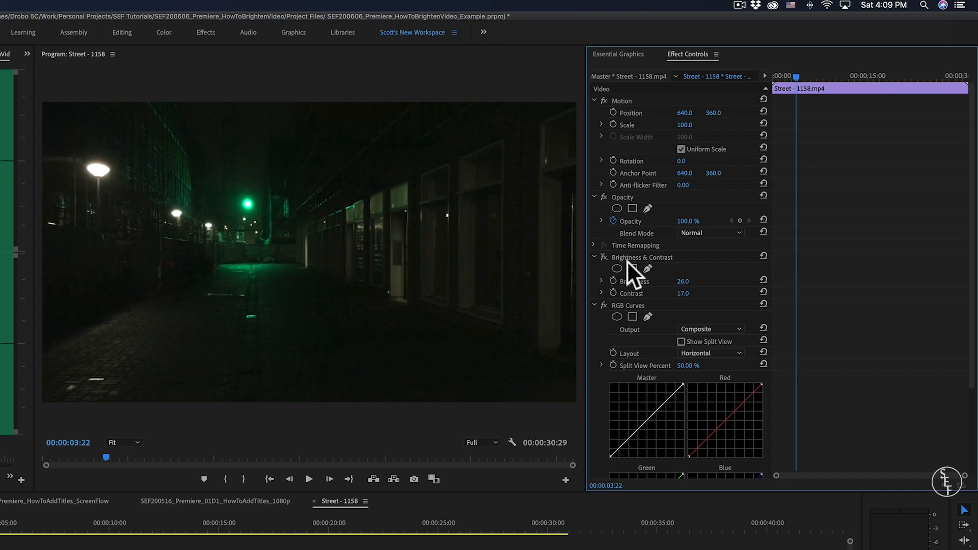
scroll("down", 3)
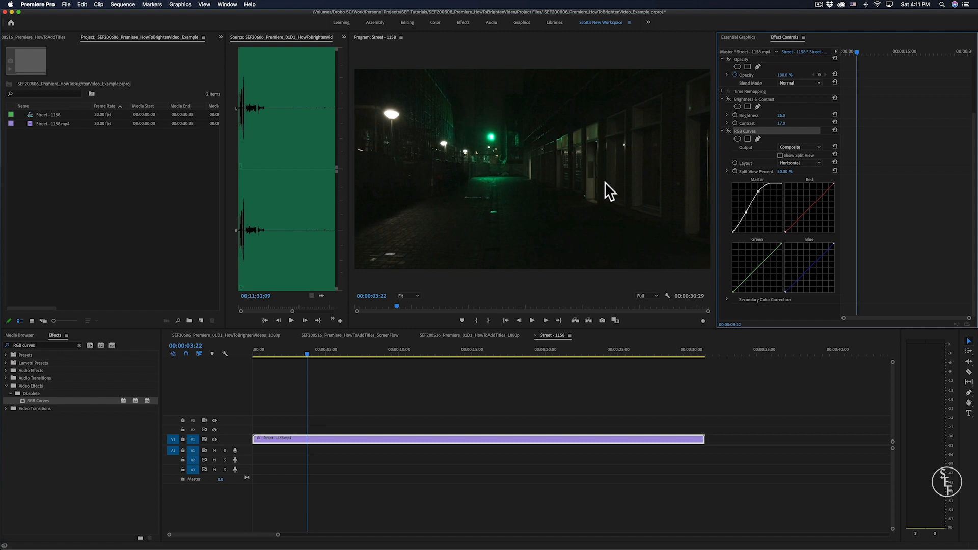
mouse_move(551, 173)
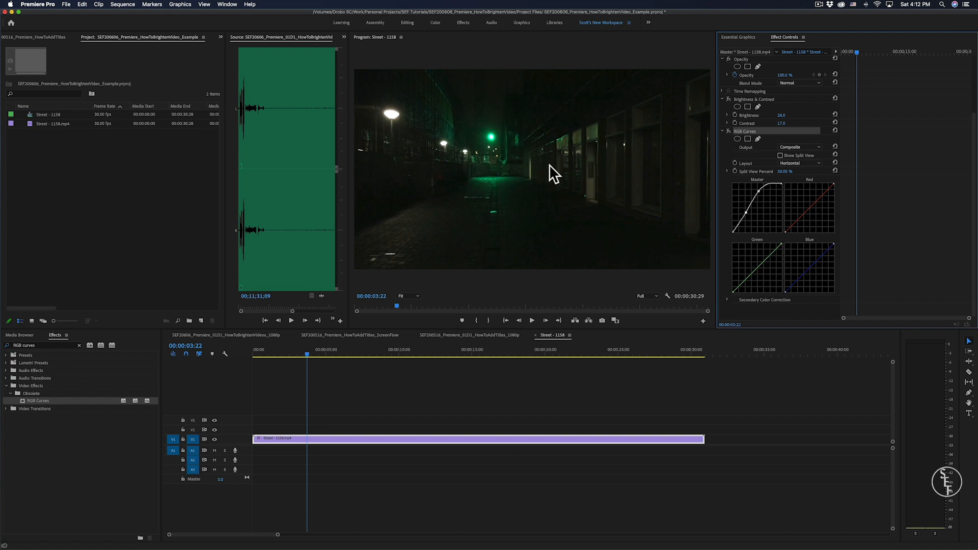
mouse_move(493, 138)
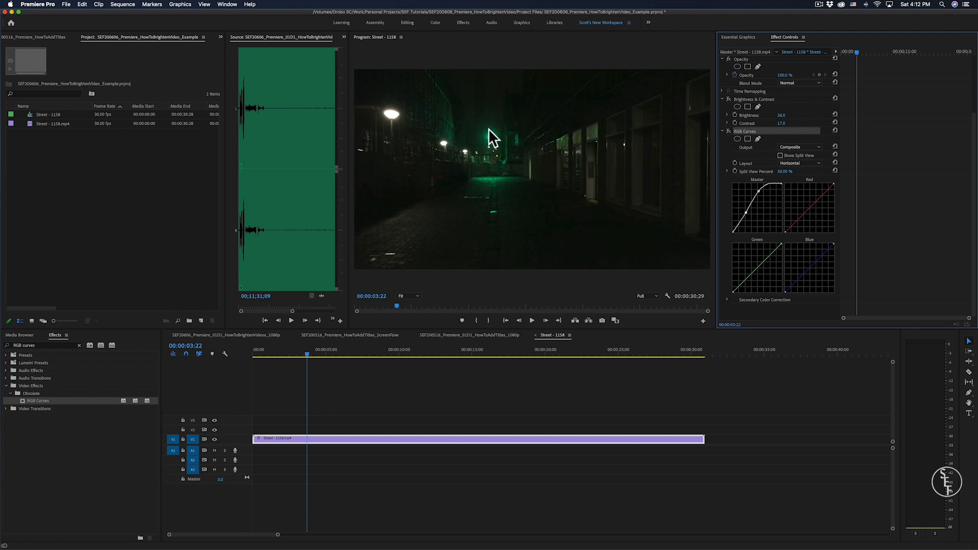
mouse_move(491, 143)
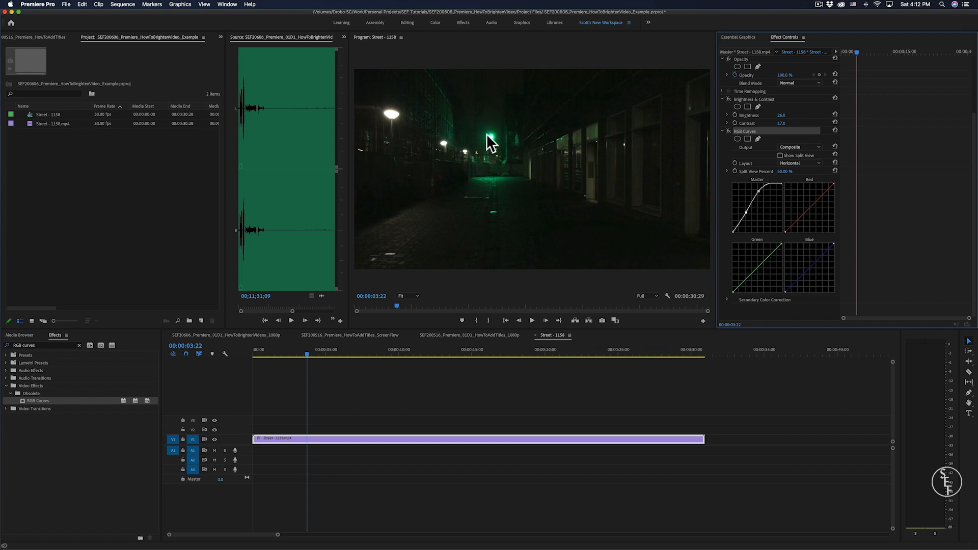
mouse_move(253, 287)
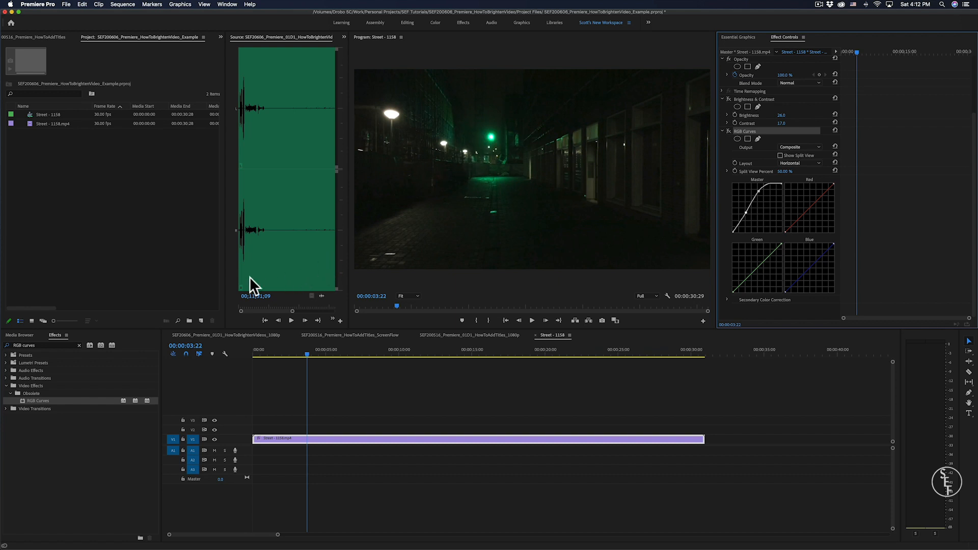
Search the Effects panel for 'lig' to locate Lighting Effects.
type("lig")
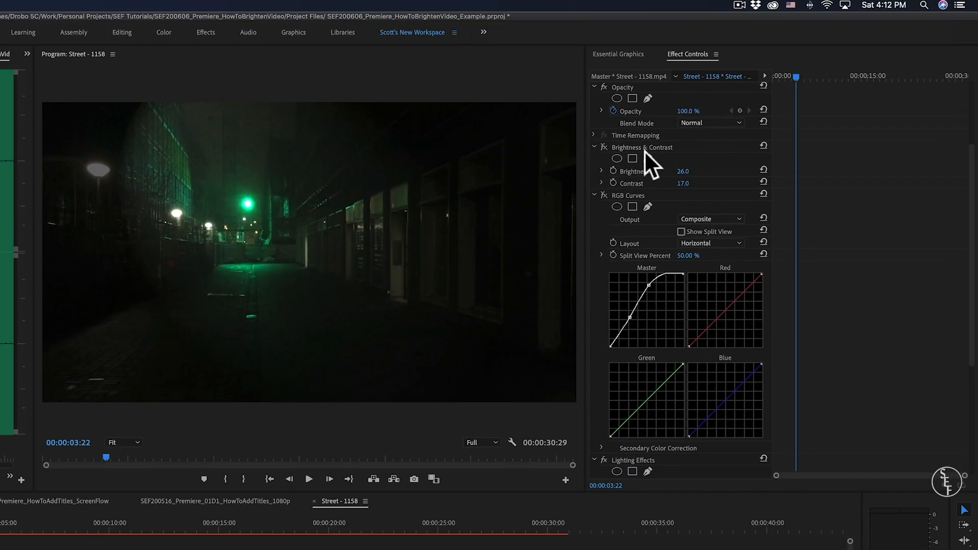
mouse_move(705, 298)
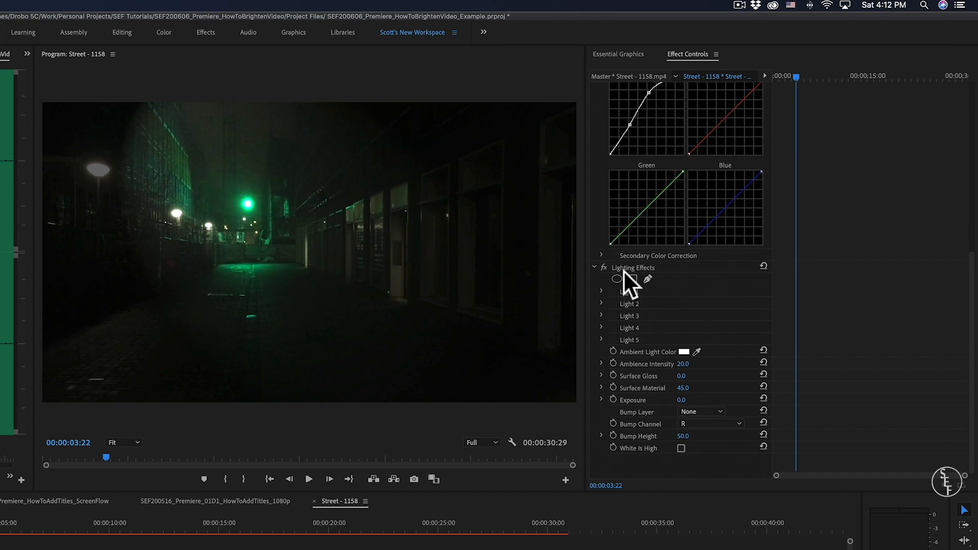
Set Light 1's type to Omni after trying Directional and Spotlight.
left_click(602, 291)
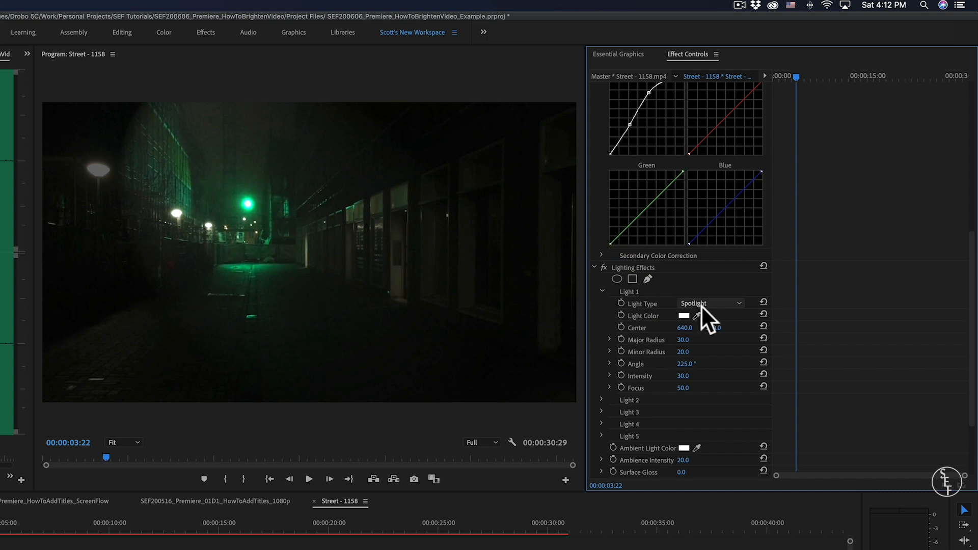
mouse_move(718, 312)
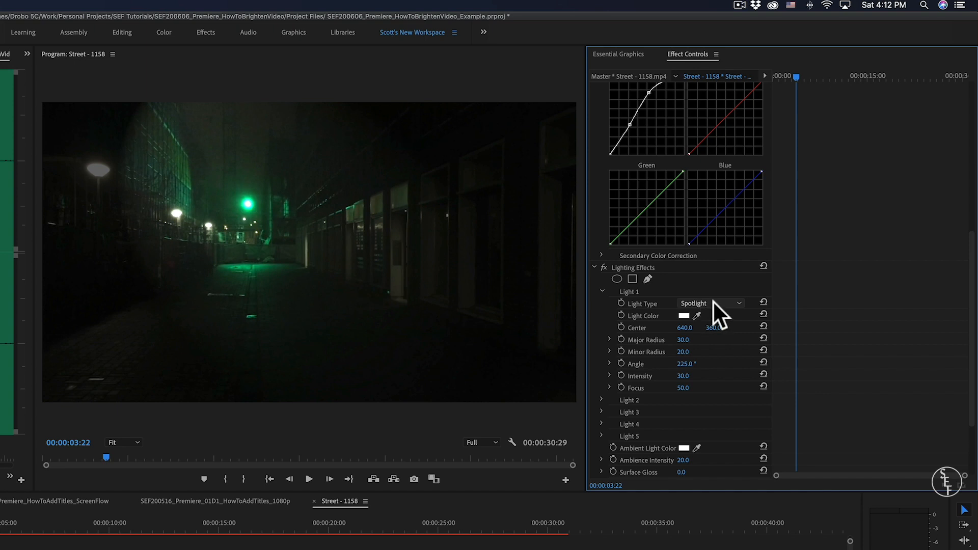
left_click(709, 304)
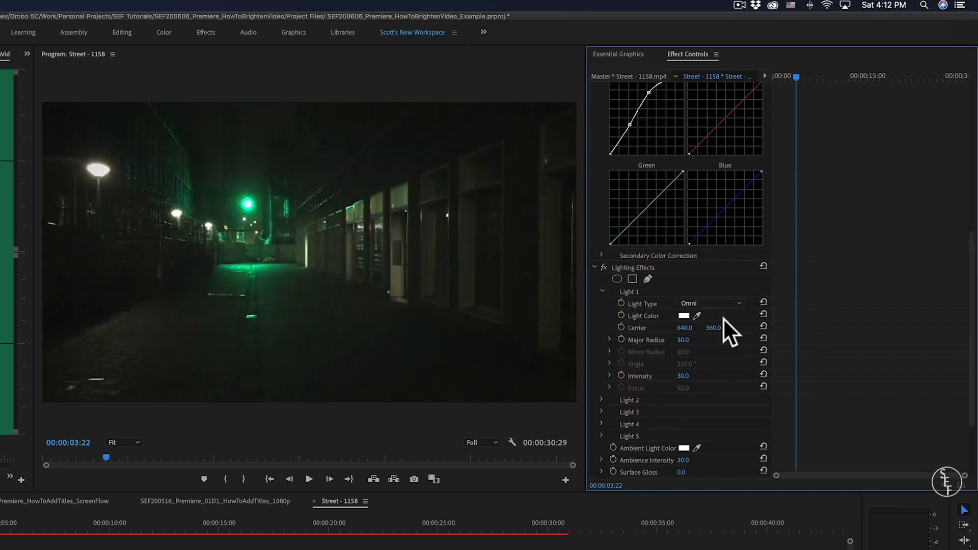
left_click(710, 304)
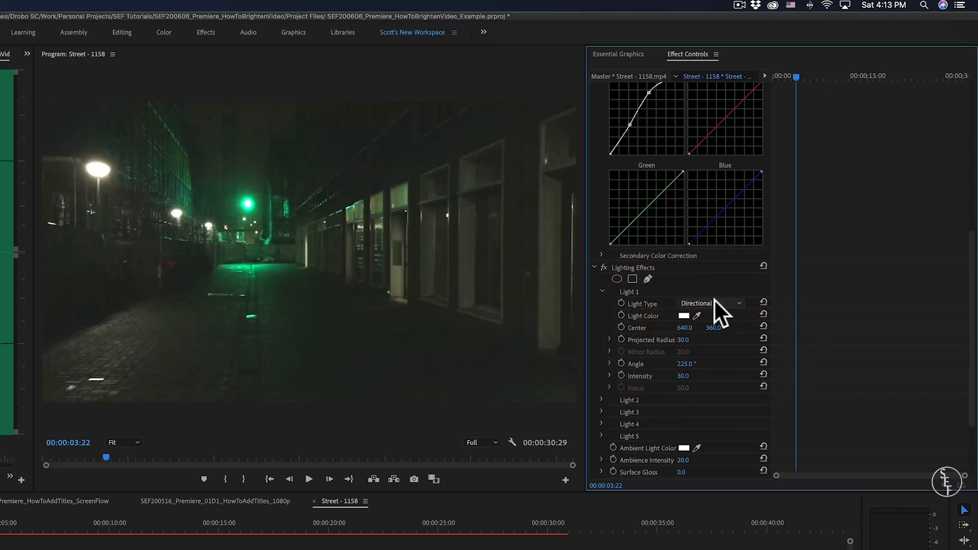
left_click(711, 304)
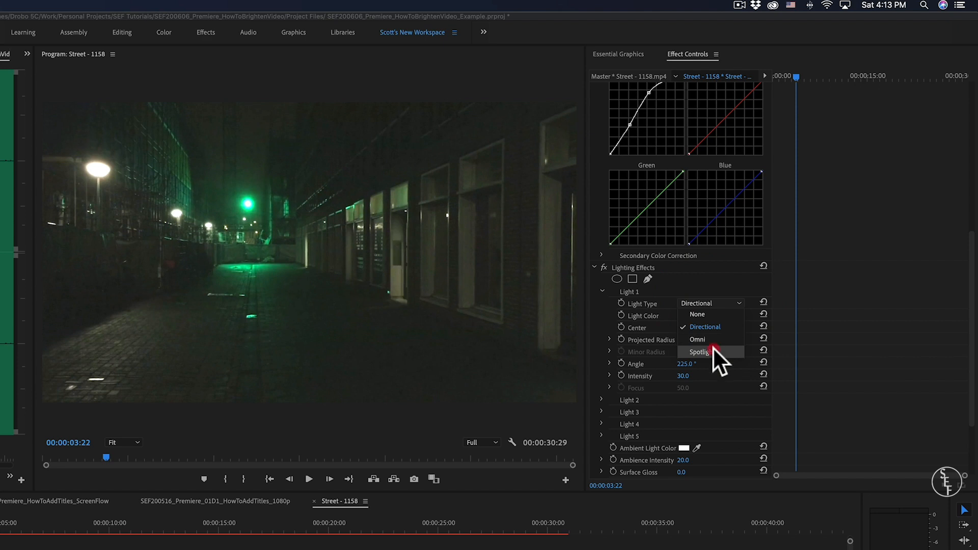
left_click(699, 351)
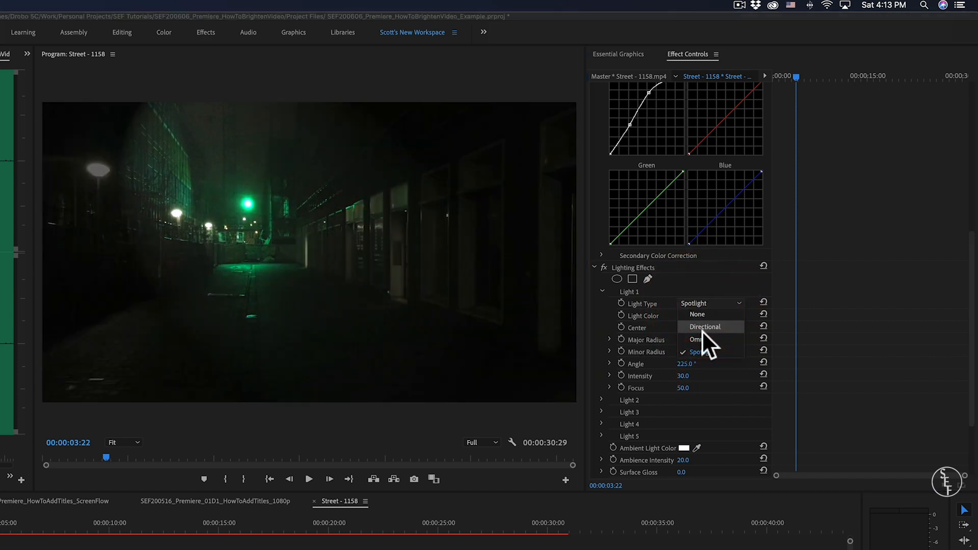
left_click(694, 339)
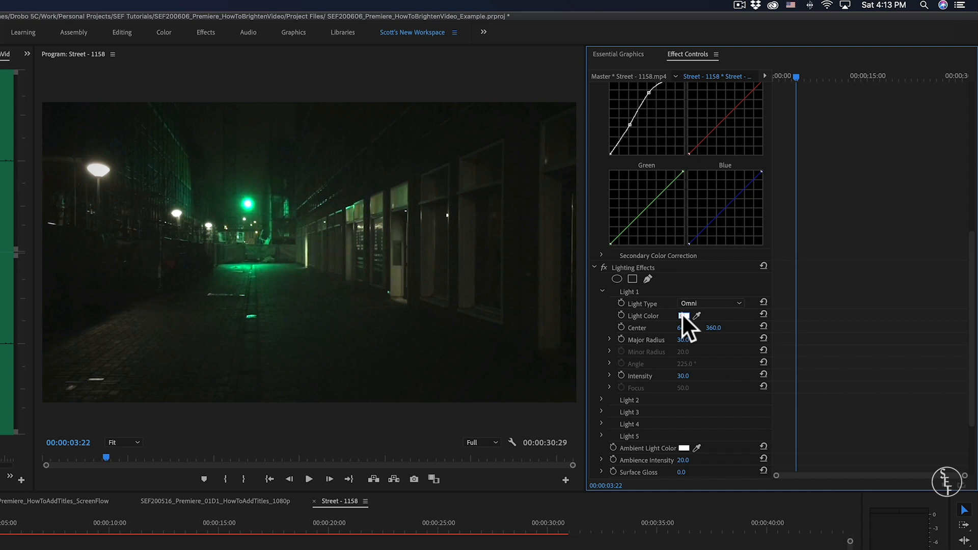
Check Light 1's colour picker and keep the light white.
left_click(682, 315)
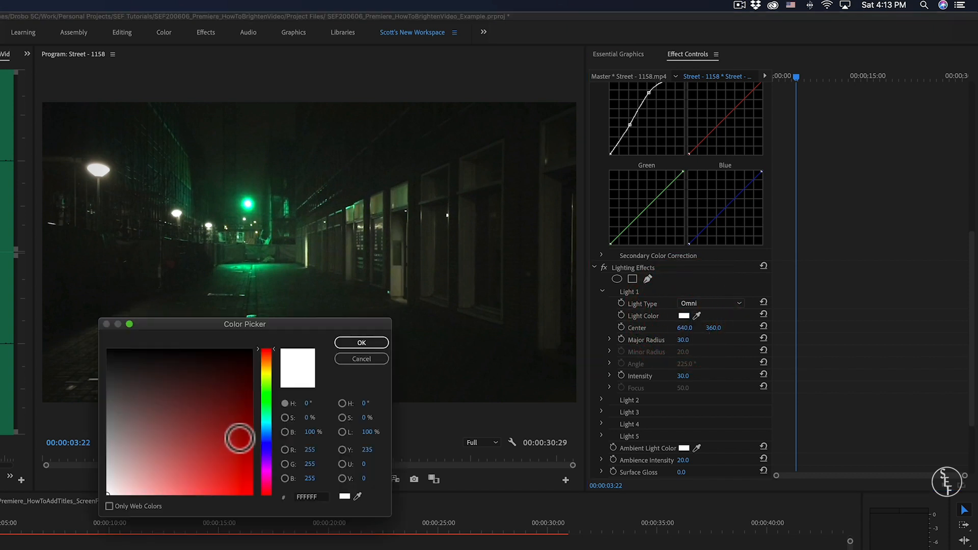
left_click(361, 342)
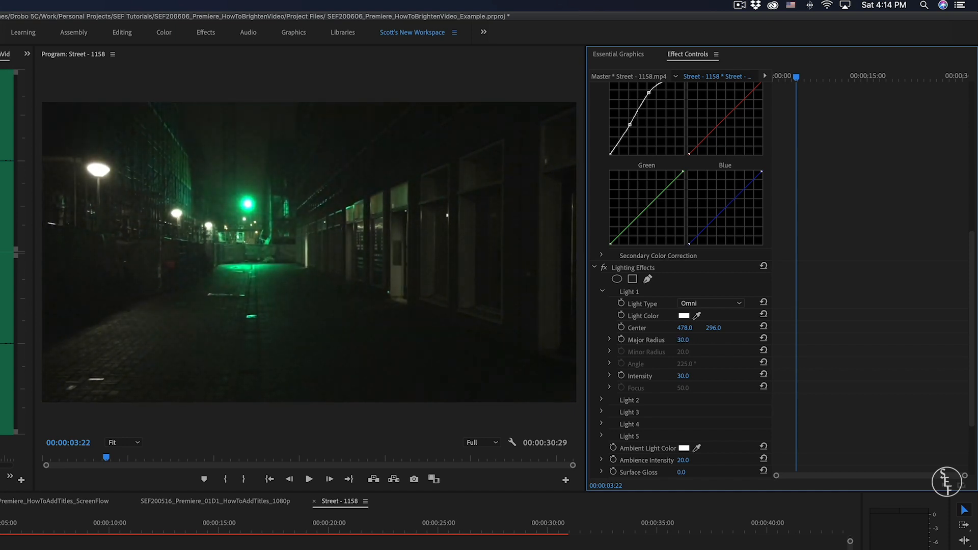
mouse_move(717, 352)
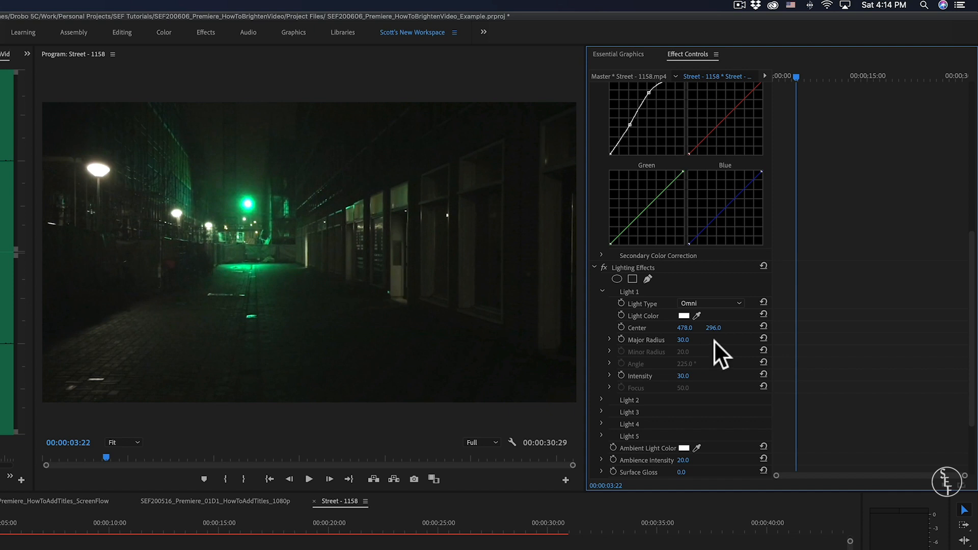
Scroll Effect Controls down to the ambient light settings of Lighting Effects.
scroll("down", 3)
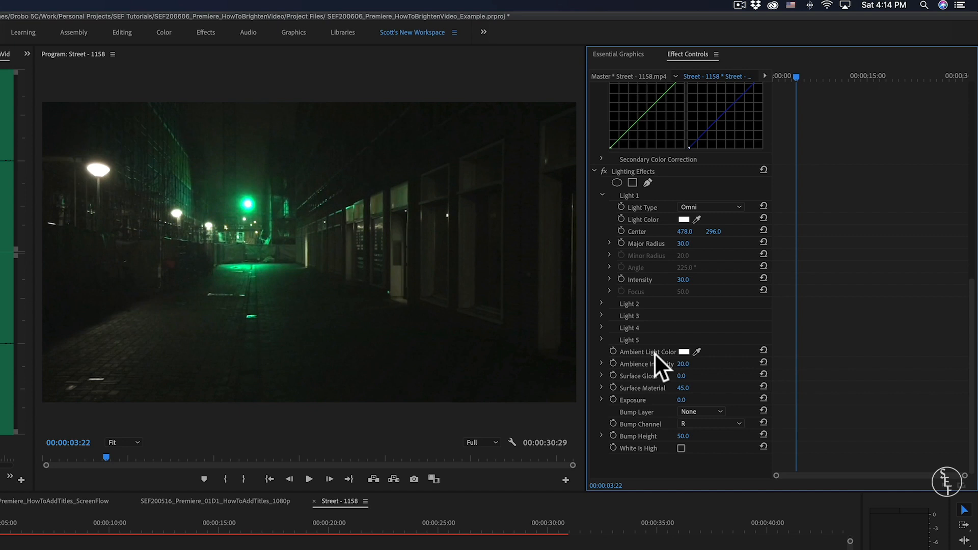
mouse_move(460, 344)
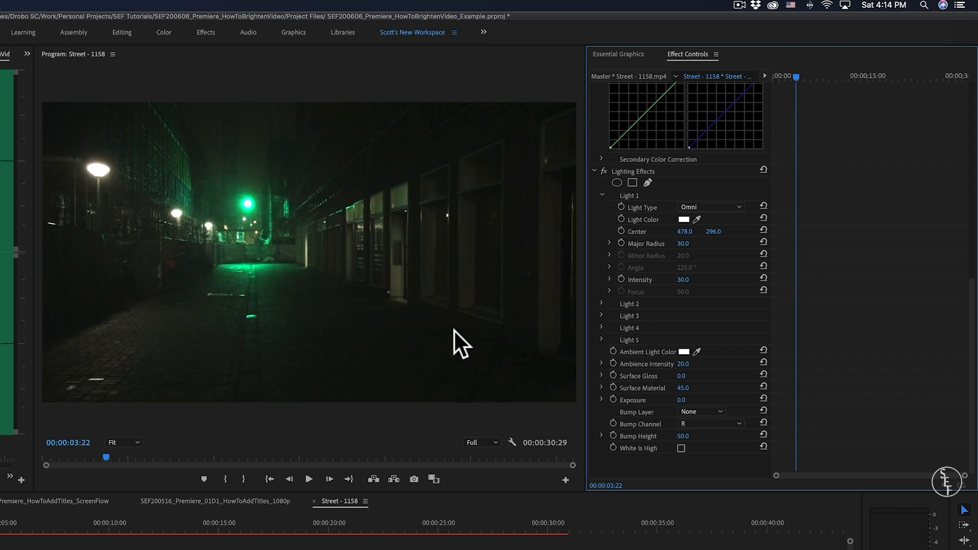
mouse_move(278, 312)
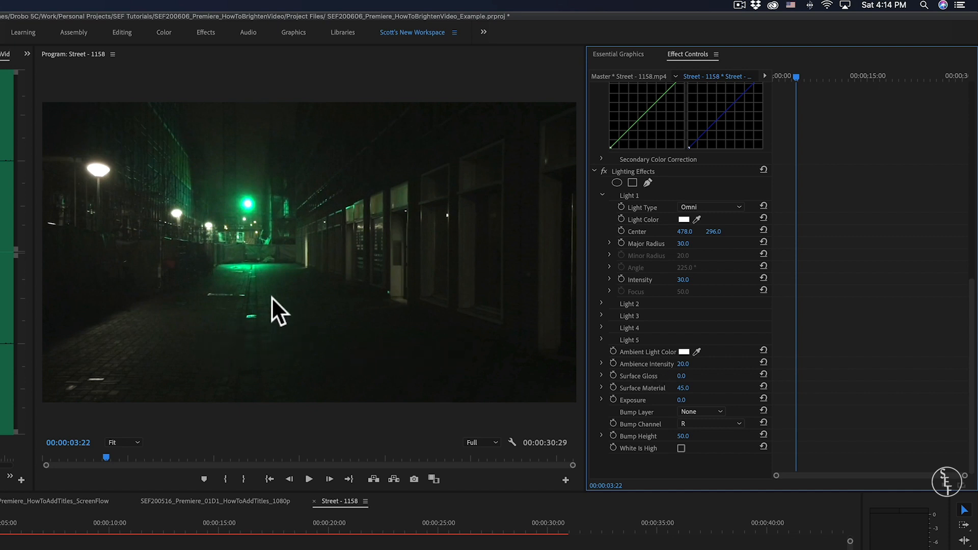
mouse_move(259, 306)
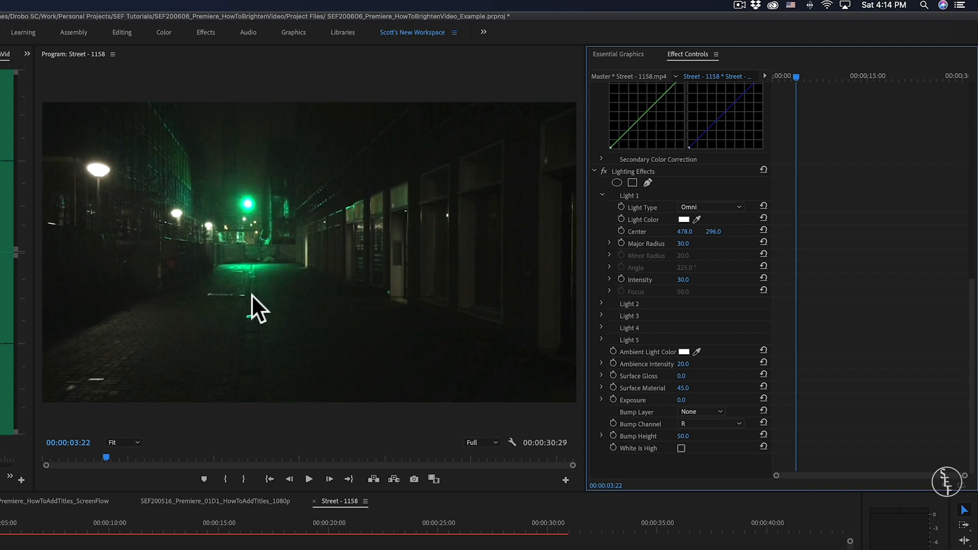
mouse_move(403, 347)
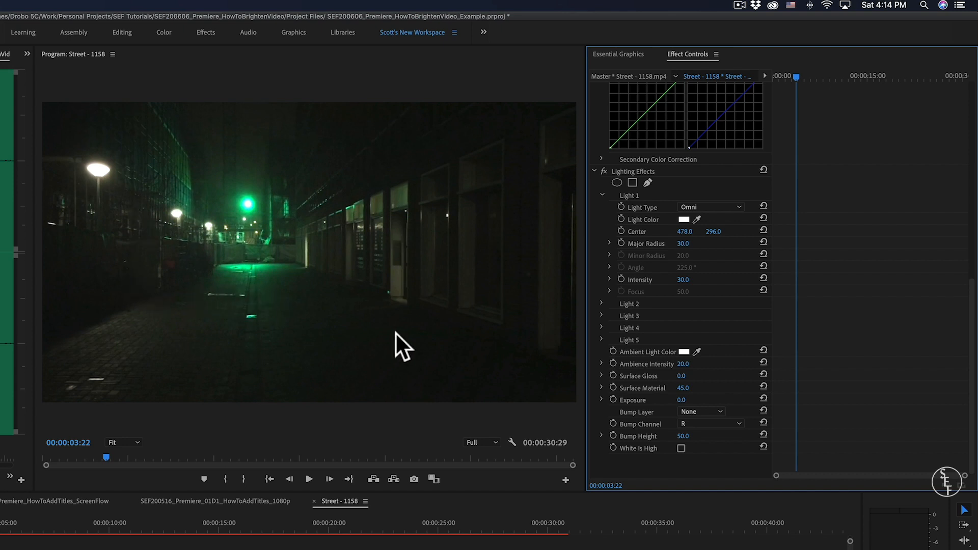
mouse_move(281, 265)
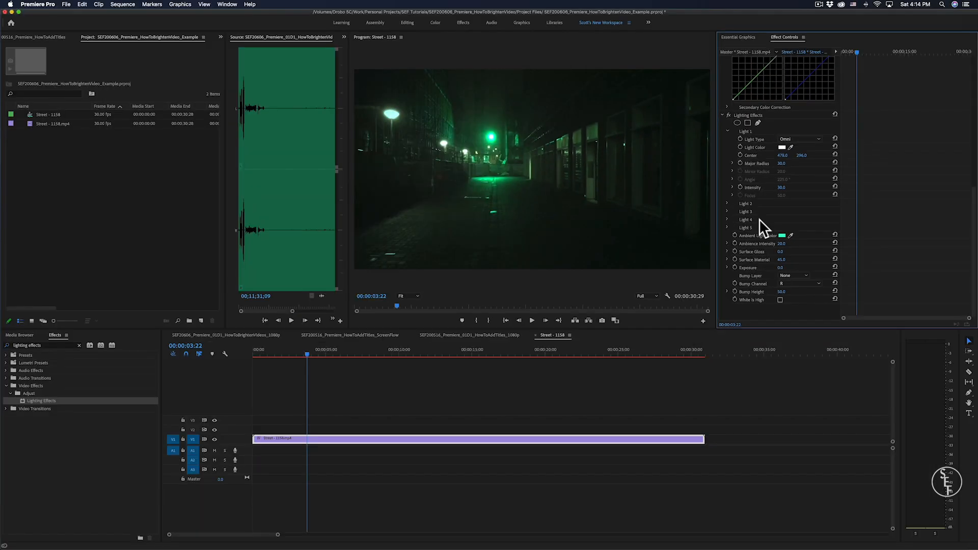
mouse_move(557, 225)
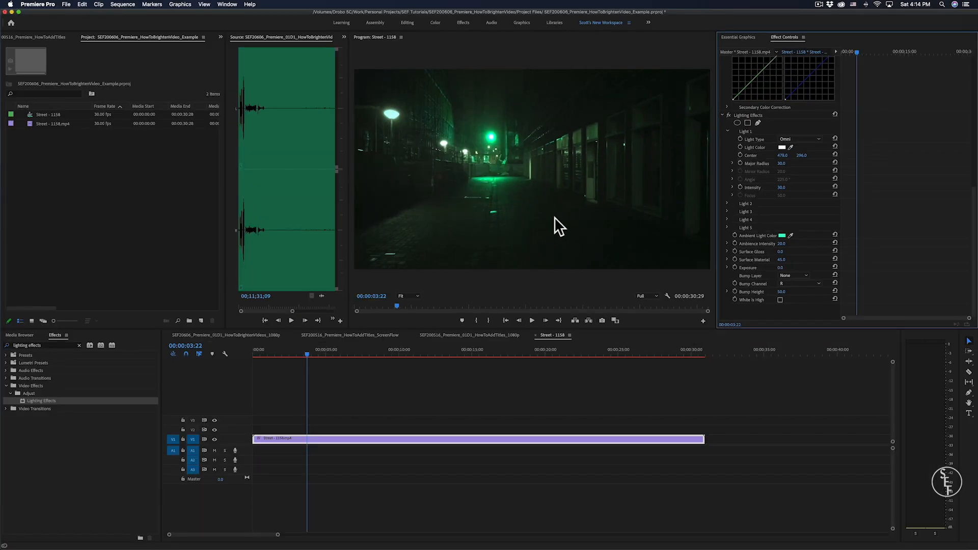